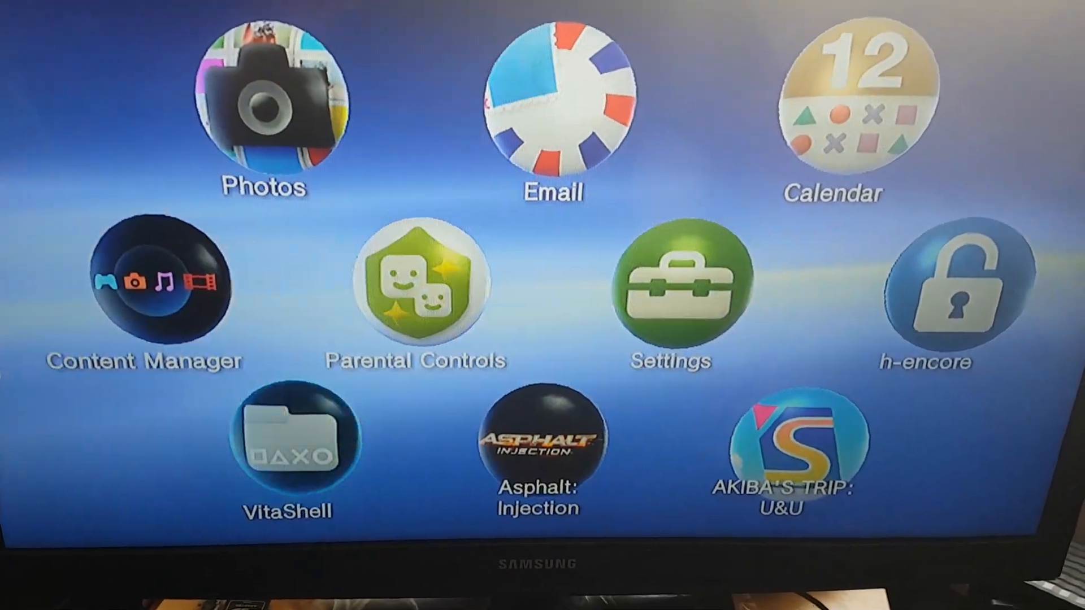
Launch the VitaShell v1.94 bubble so its LiveArea page with the Start option appears
left_click(288, 446)
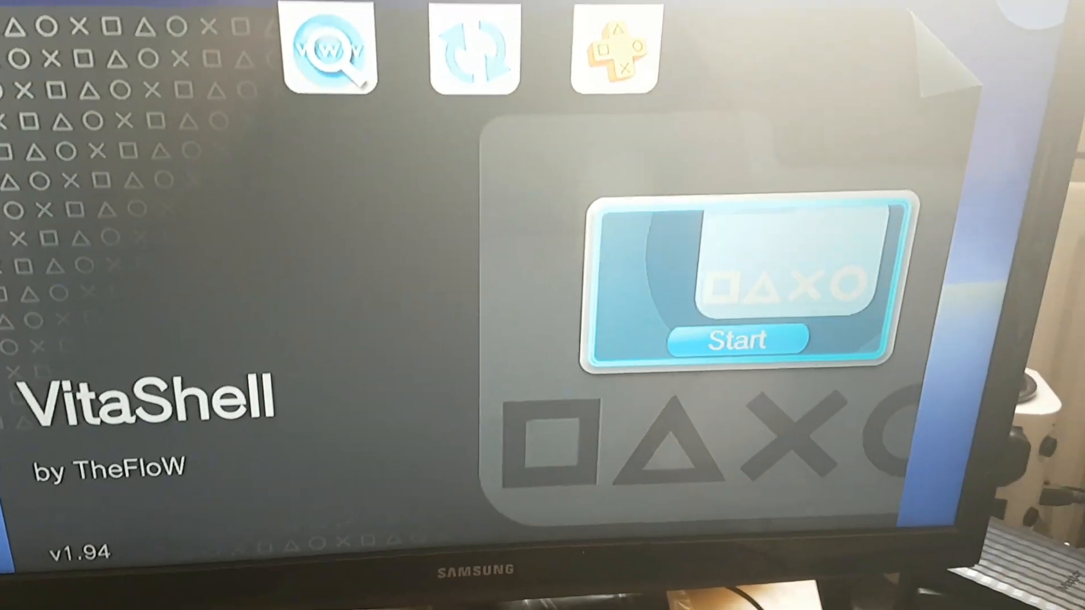